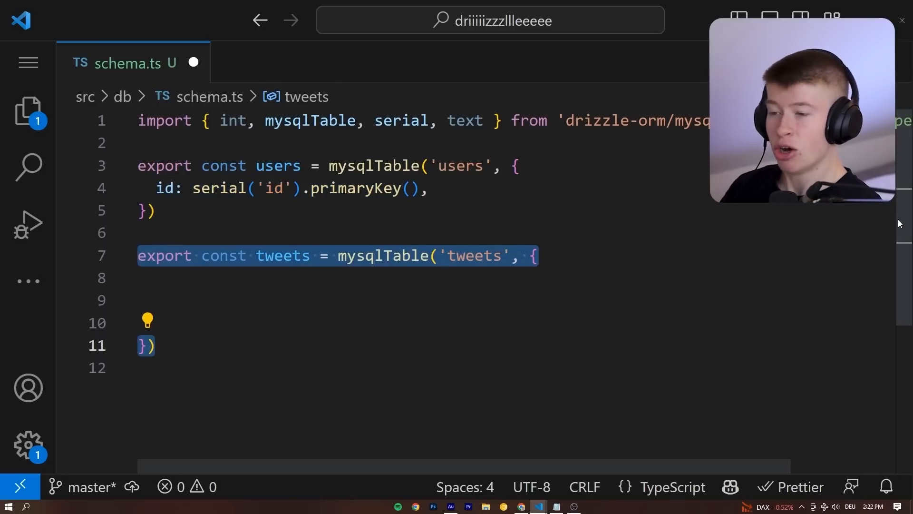
- Add text and user_id columns to the tweets table in schema.ts
{"action": "scroll", "scroll_direction": "down", "scroll_amount": 3}
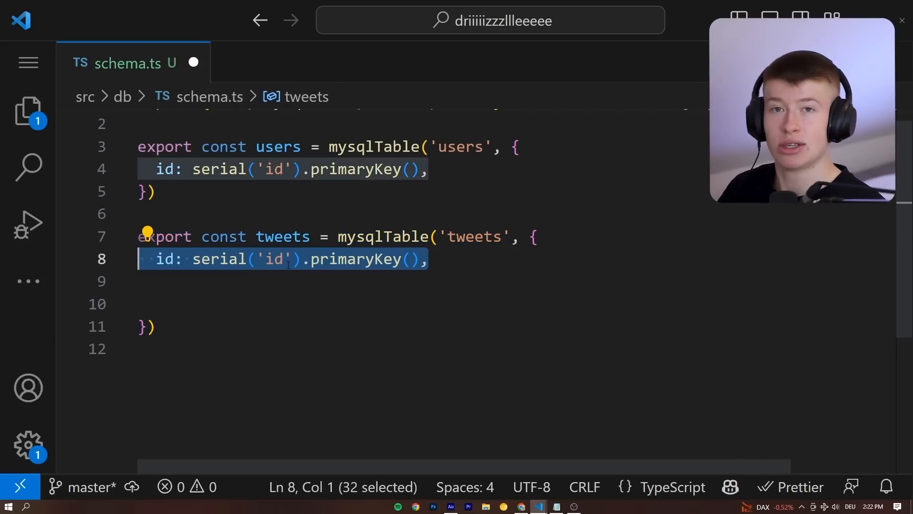
{"action": "type", "text": "text: text('text'),"}
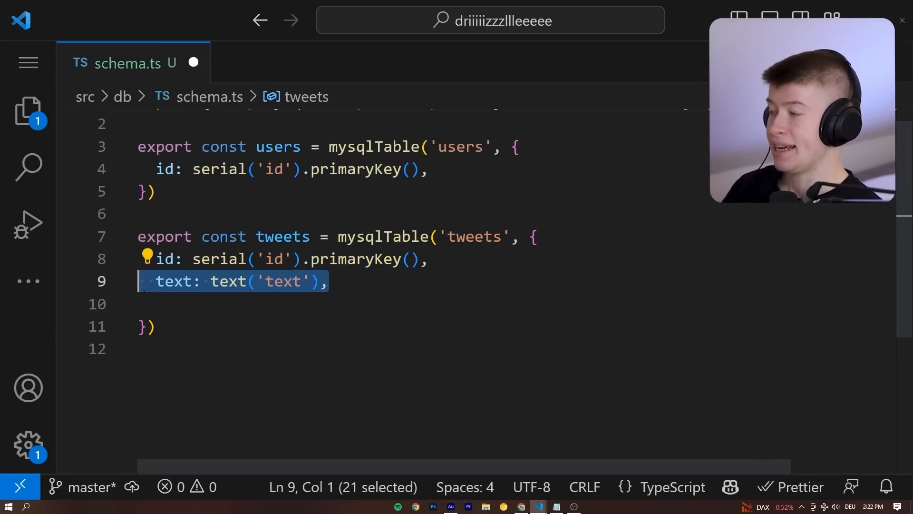
{"action": "type", "text": "user_id: int('user_id'),"}
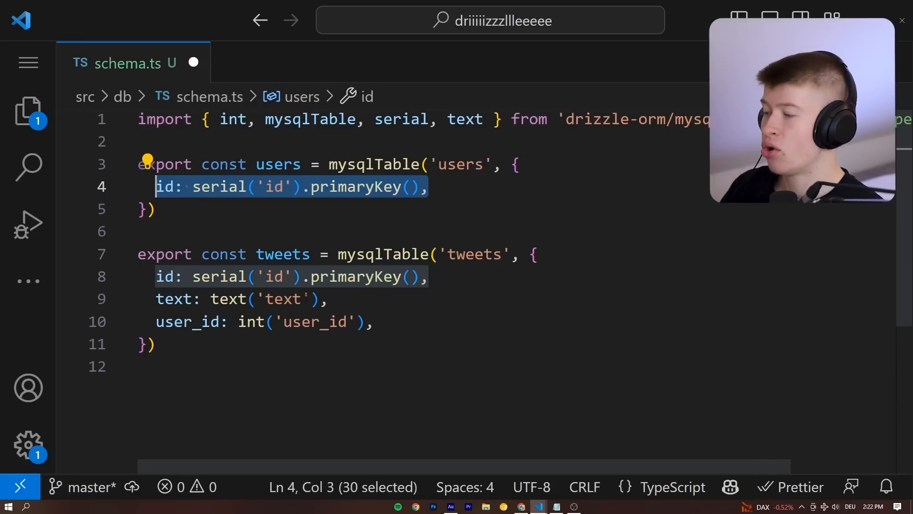
- Make user_id reference users.id via .references(() => users.id)
{"action": "type", "text": ".references(("}
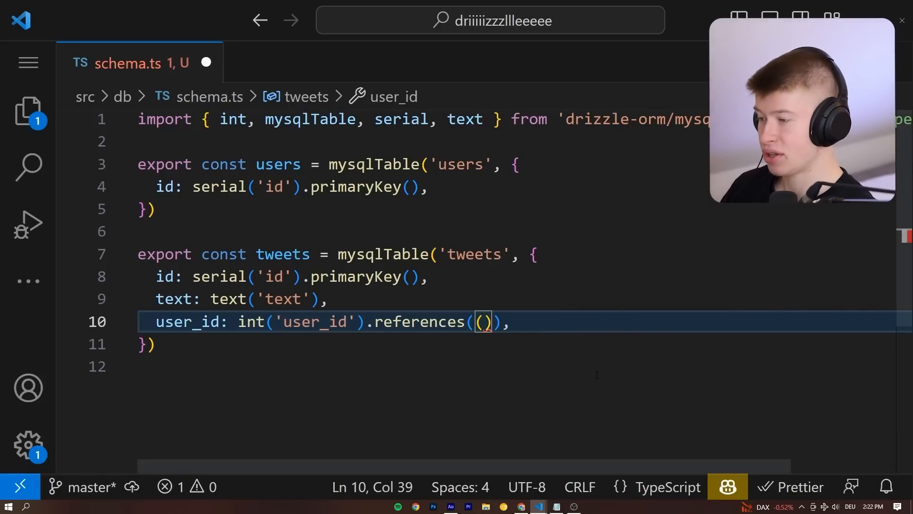
{"action": "type", "text": "() => use"}
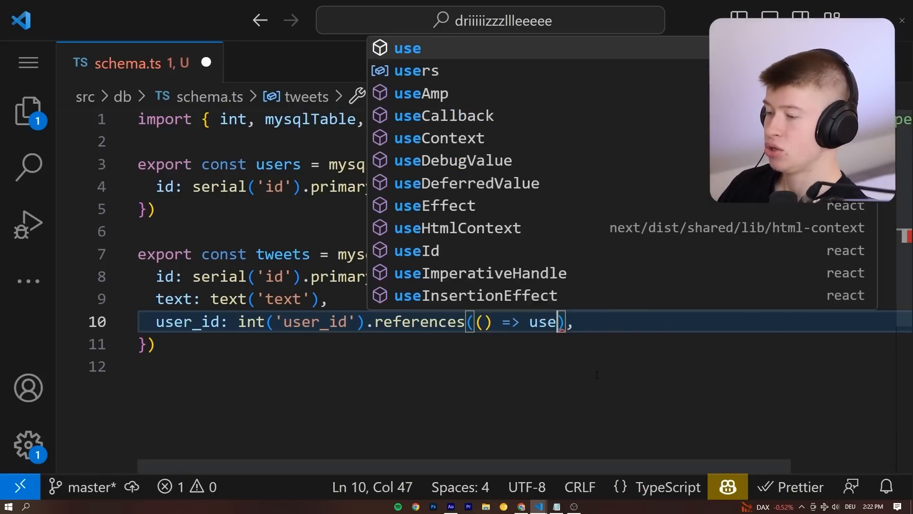
{"action": "left_click", "coordinate": [416, 70]}
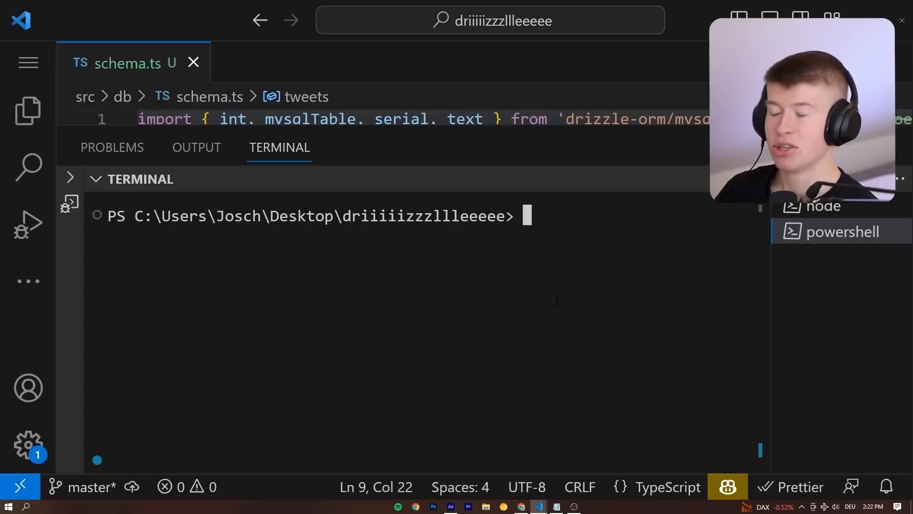
- Run pnpm drizzle-kit push:mysql in the terminal to push the schema
{"action": "type", "text": "pnpm"}
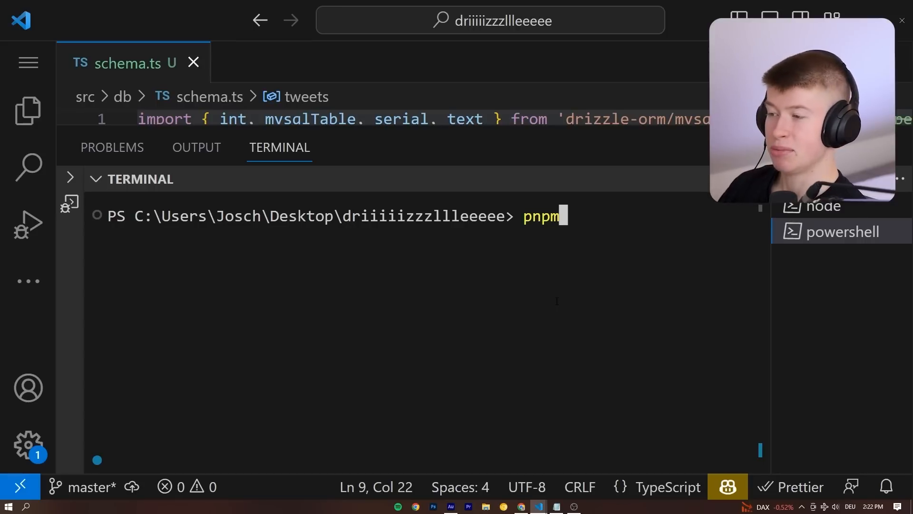
{"action": "type", "text": "drizzle-"}
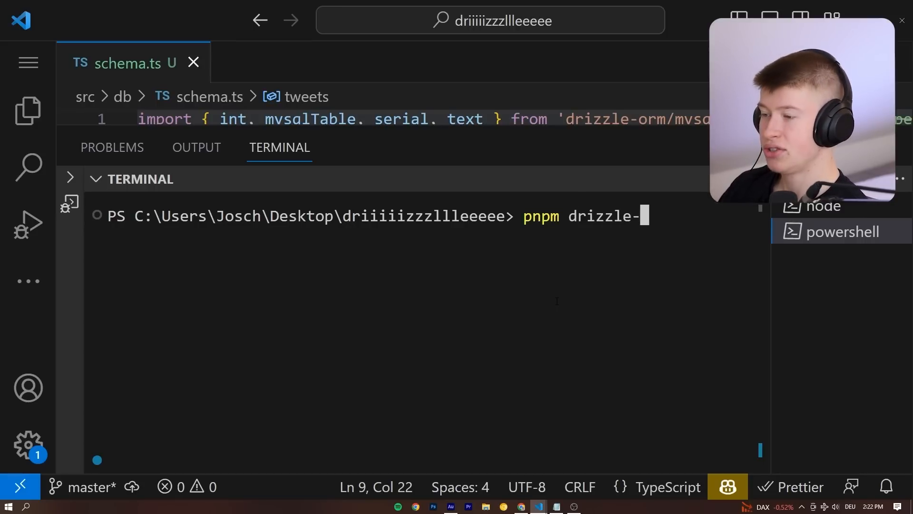
{"action": "type", "text": "kit push:"}
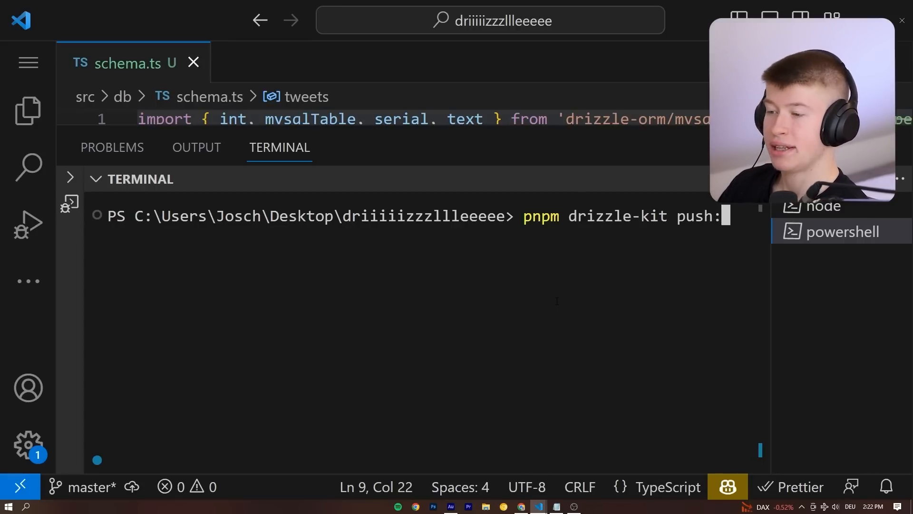
{"action": "type", "text": "mysql"}
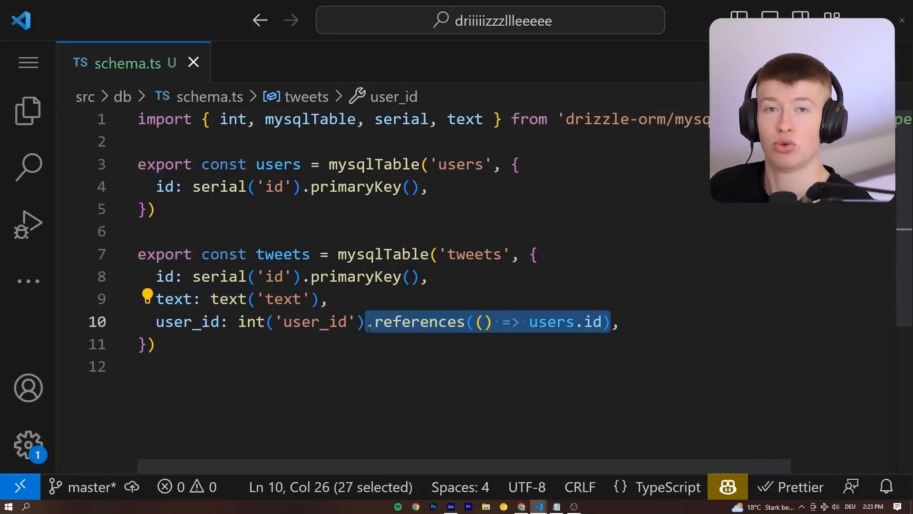
- Review the db.select users query in page.tsx, then return to schema.ts
{"action": "left_click", "coordinate": [284, 63]}
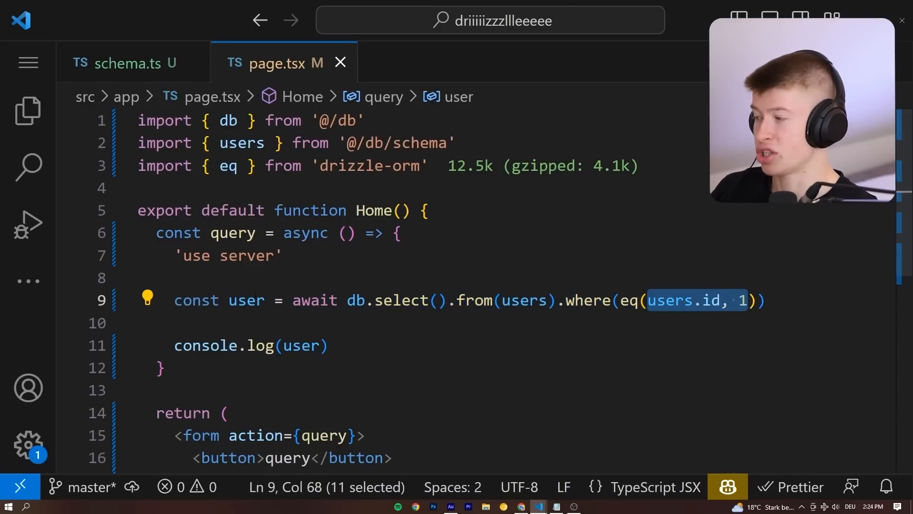
{"action": "mouse_move", "coordinate": [247, 300]}
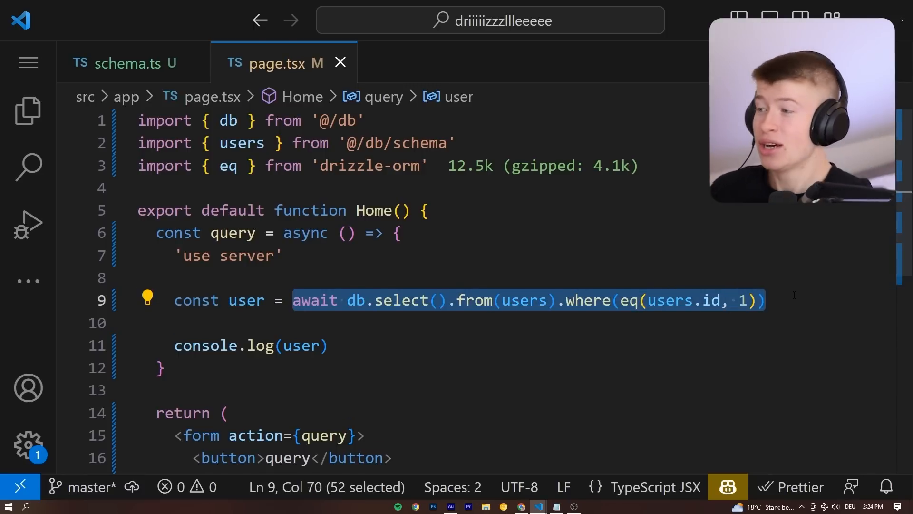
{"action": "left_click", "coordinate": [123, 63]}
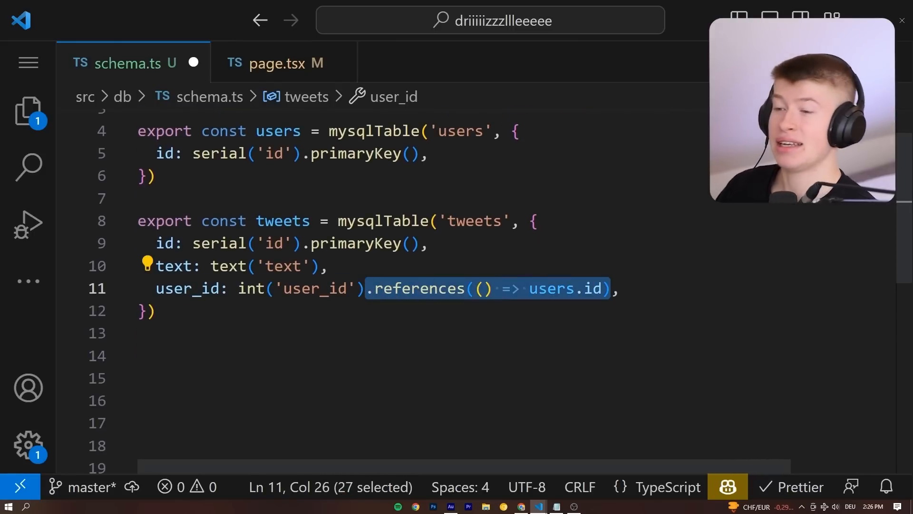
- Define usersRelations giving users a many(tweets) relation
{"action": "type", "text": "export const usersRelations = relations(users, ({ many }) => ({"}
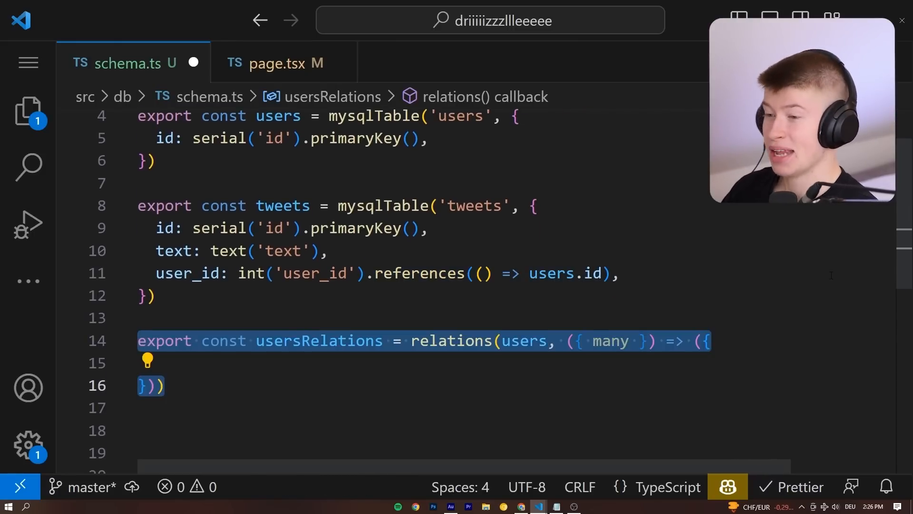
{"action": "scroll", "scroll_direction": "down", "scroll_amount": 3}
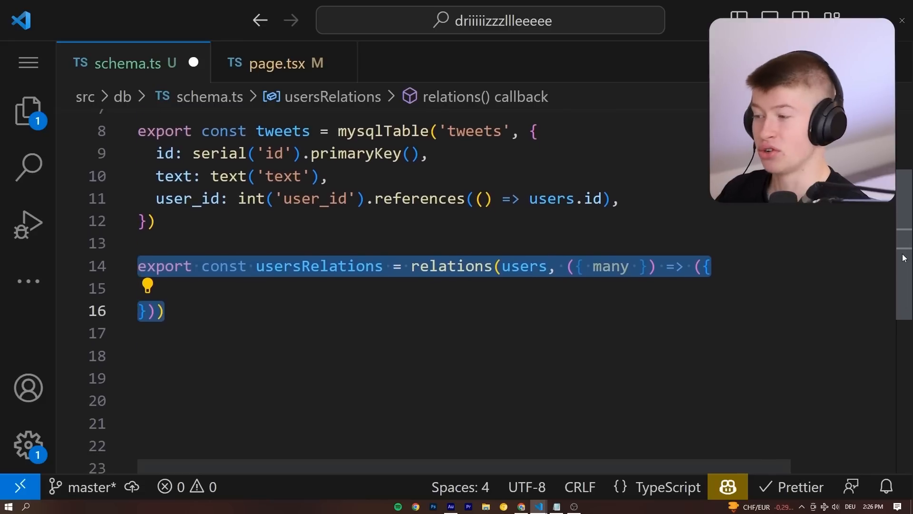
{"action": "double_click", "coordinate": [528, 272]}
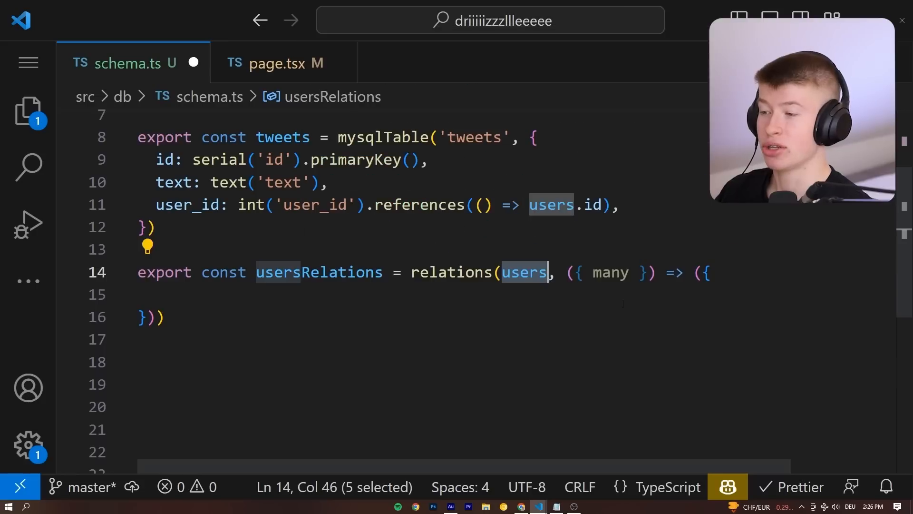
{"action": "type", "text": "tweets: many(tweets),"}
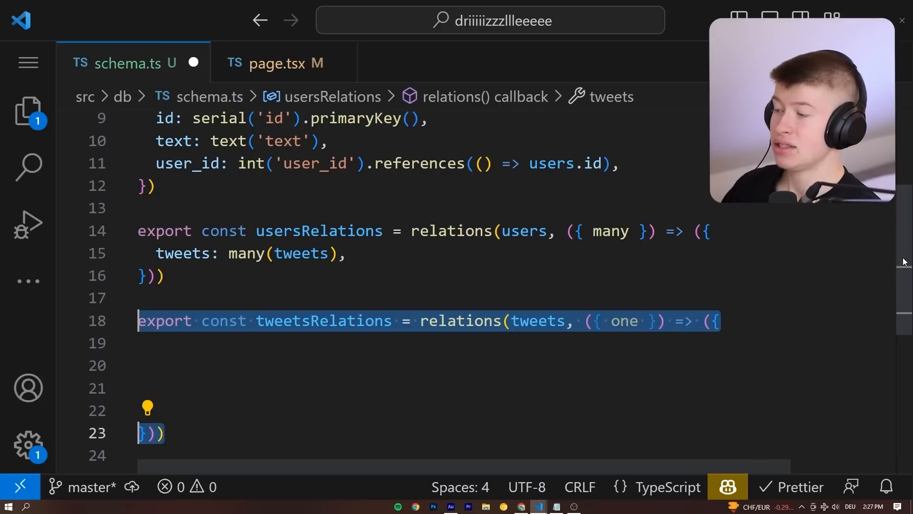
- Define tweetsRelations with a user: one(users, ...) relation
{"action": "scroll", "scroll_direction": "down", "scroll_amount": 3}
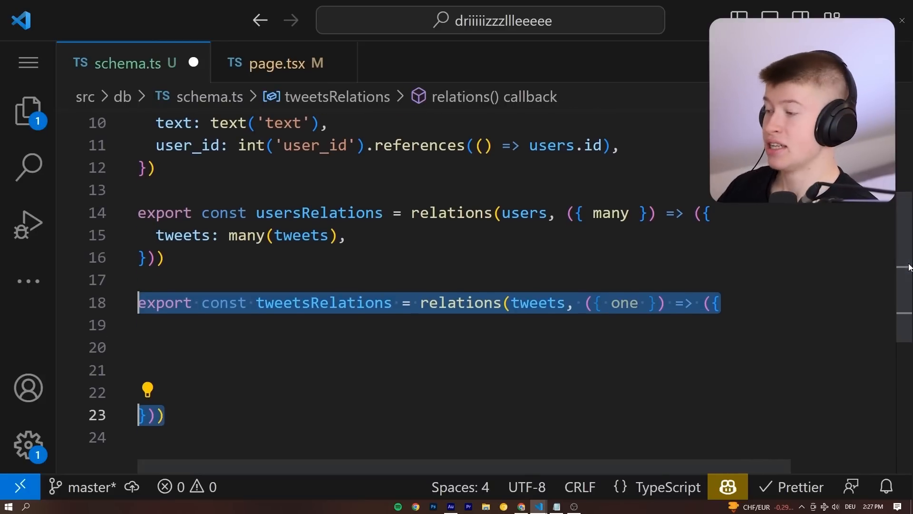
{"action": "double_click", "coordinate": [323, 302]}
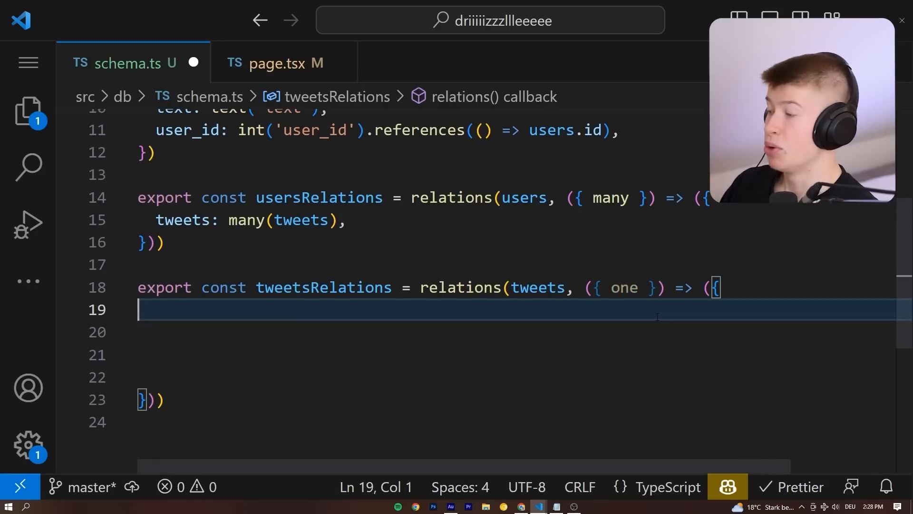
{"action": "type", "text": "user: one(users, {"}
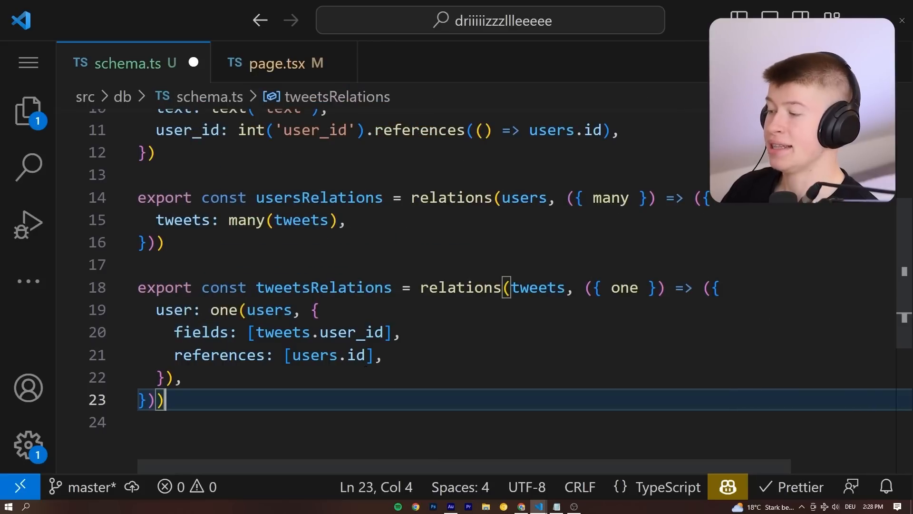
- Remove the inline .references(() => users.id) call from user_id
{"action": "double_click", "coordinate": [318, 332]}
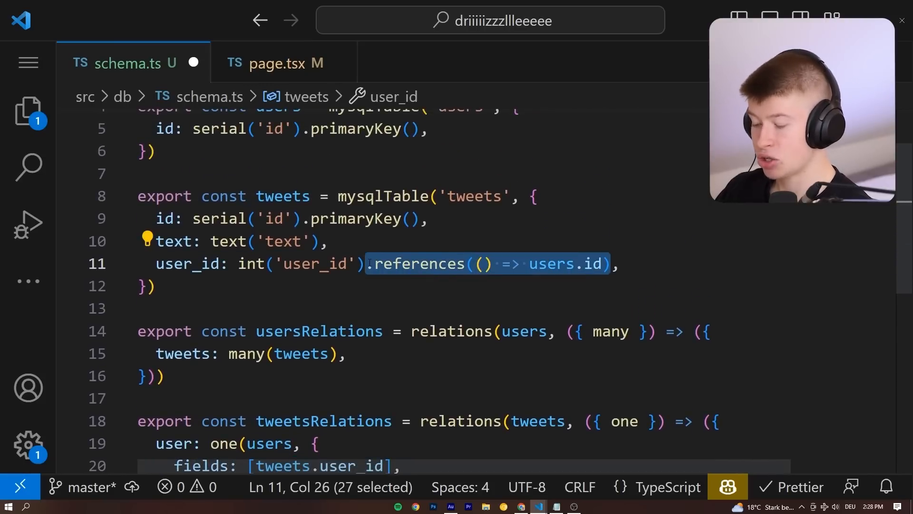
{"action": "key", "text": "Delete"}
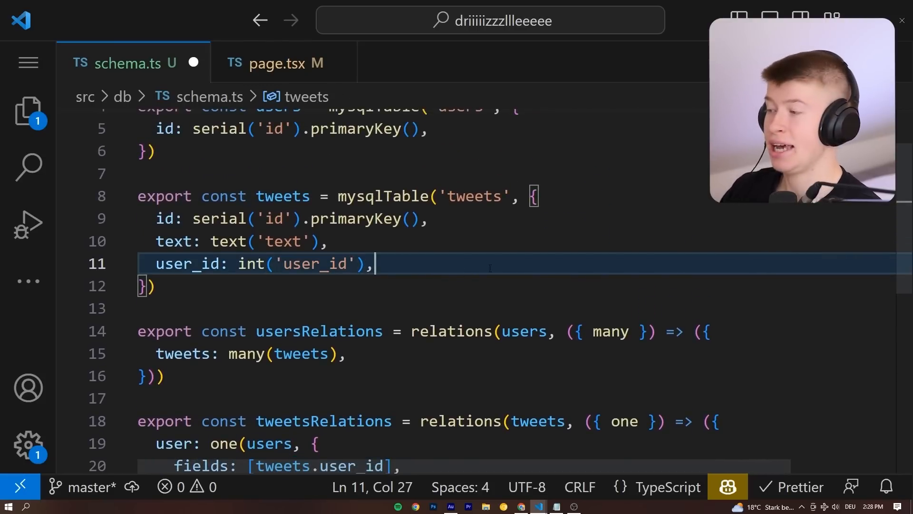
{"action": "double_click", "coordinate": [174, 264]}
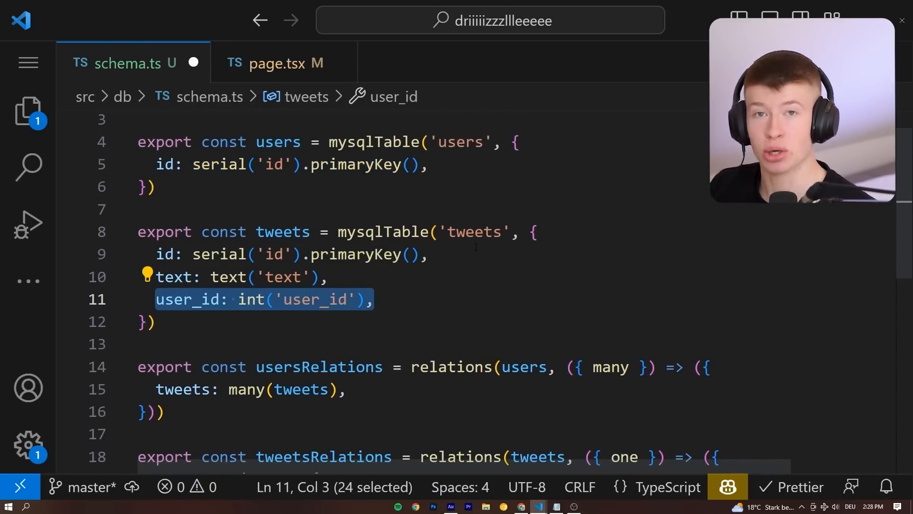
- Replace the existing select query in page.tsx with a fresh await db.select().from(users).where(eq(users.id, 1))
{"action": "left_click", "coordinate": [283, 63]}
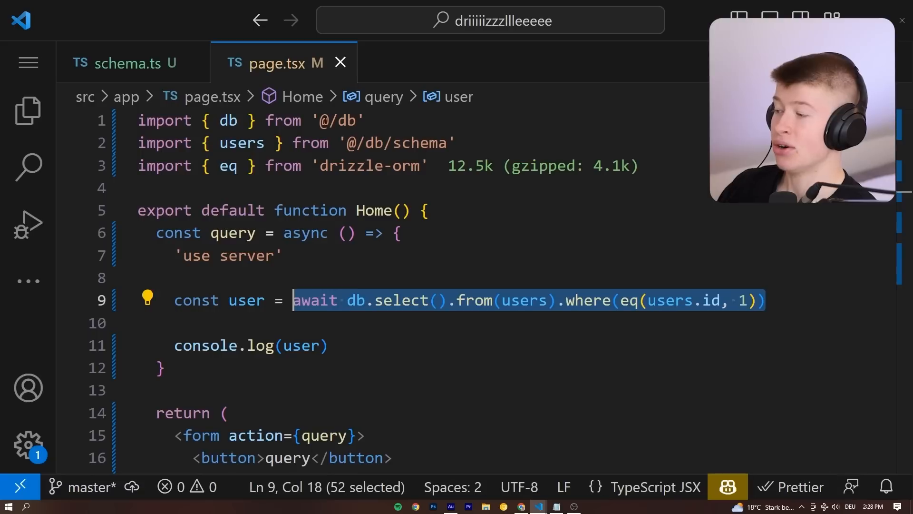
{"action": "key", "text": "Delete"}
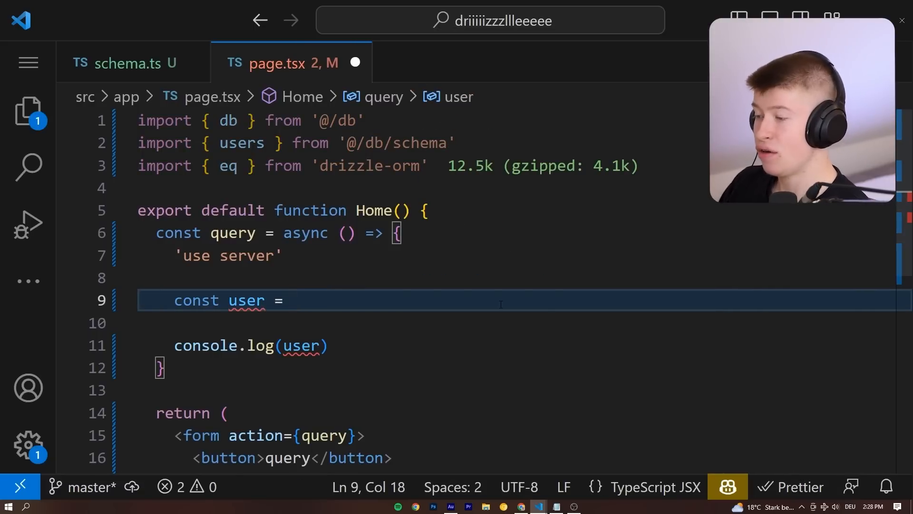
{"action": "type", "text": "await db.select().from(users).where(eq(users.id, 1))"}
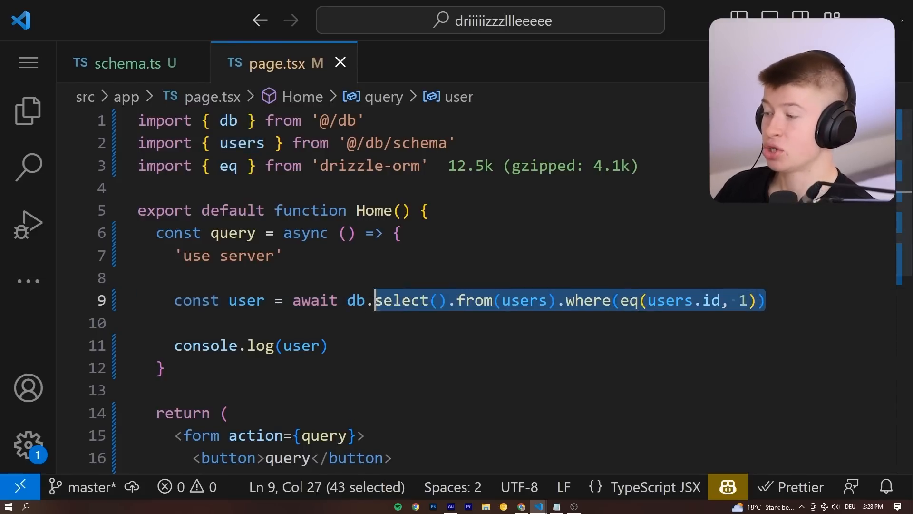
- Rewrite it as db.query.users.findFirst({ with: { tweets: true } }) and drop unused imports
{"action": "type", "text": "qu"}
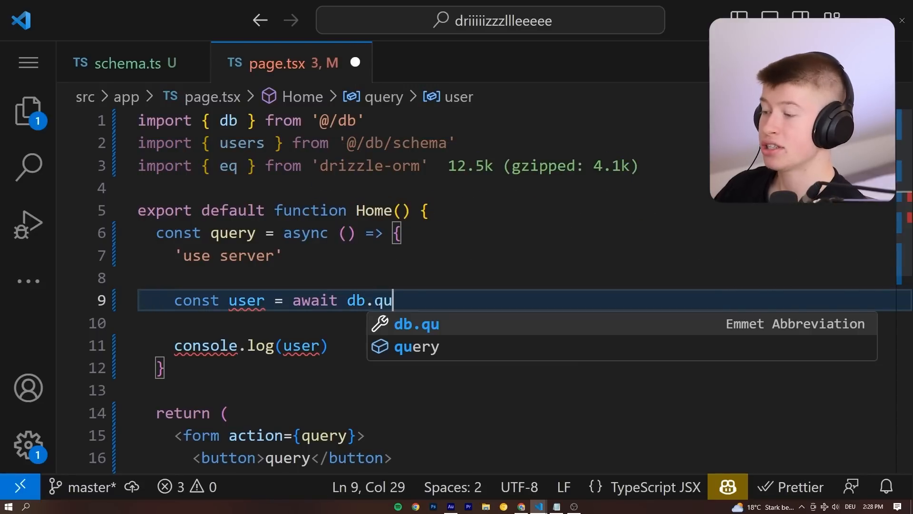
{"action": "type", "text": "ery"}
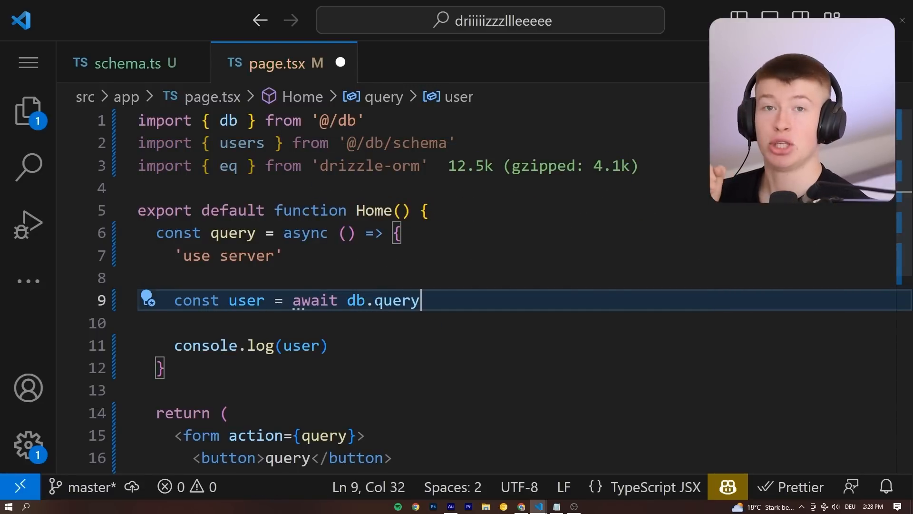
{"action": "type", "text": "."}
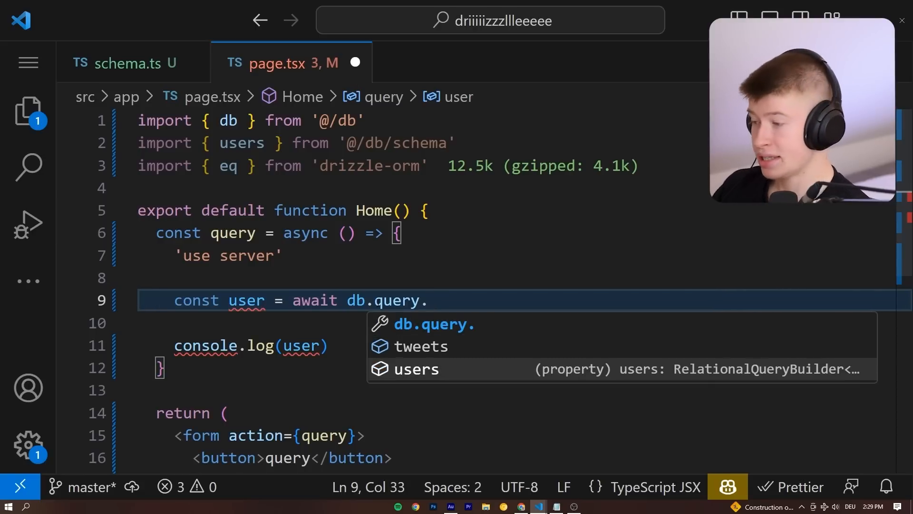
{"action": "type", "text": "users.findFirst({"}
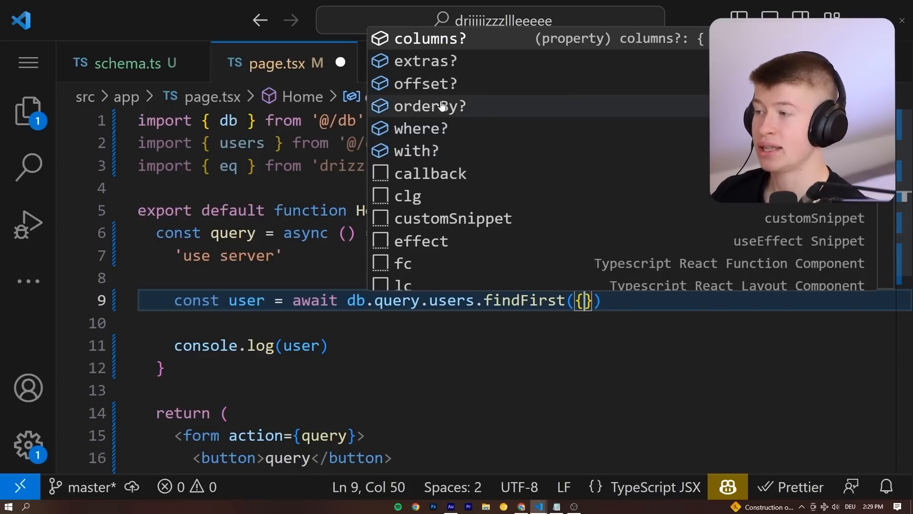
{"action": "mouse_move", "coordinate": [419, 150]}
{"action": "type", "text": "with: "}
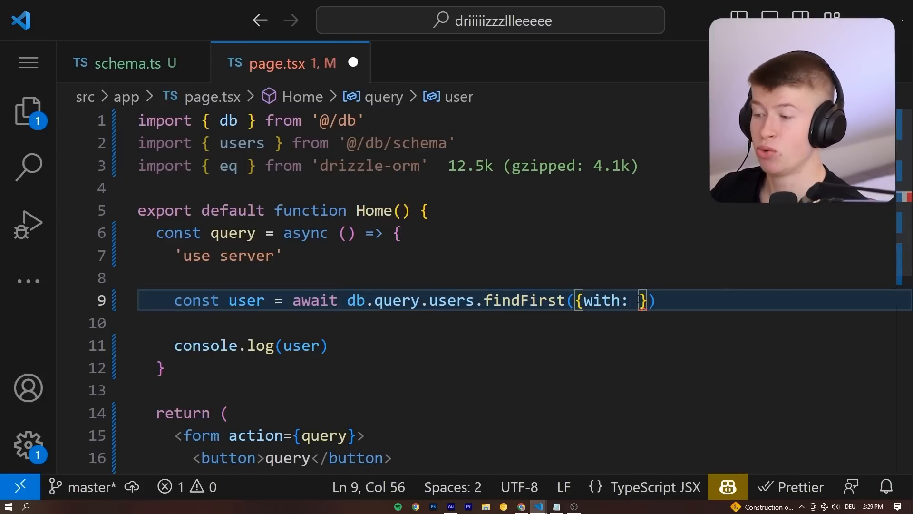
{"action": "type", "text": "tweets:"}
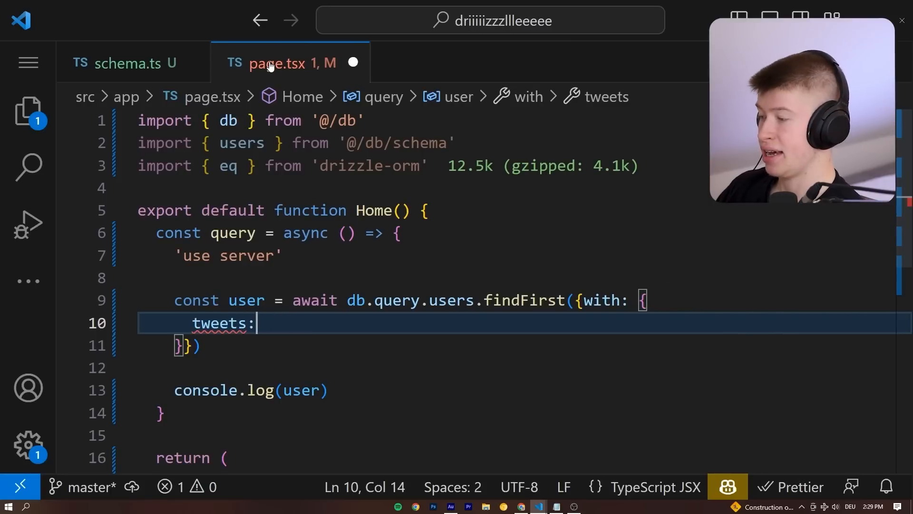
{"action": "type", "text": "true,"}
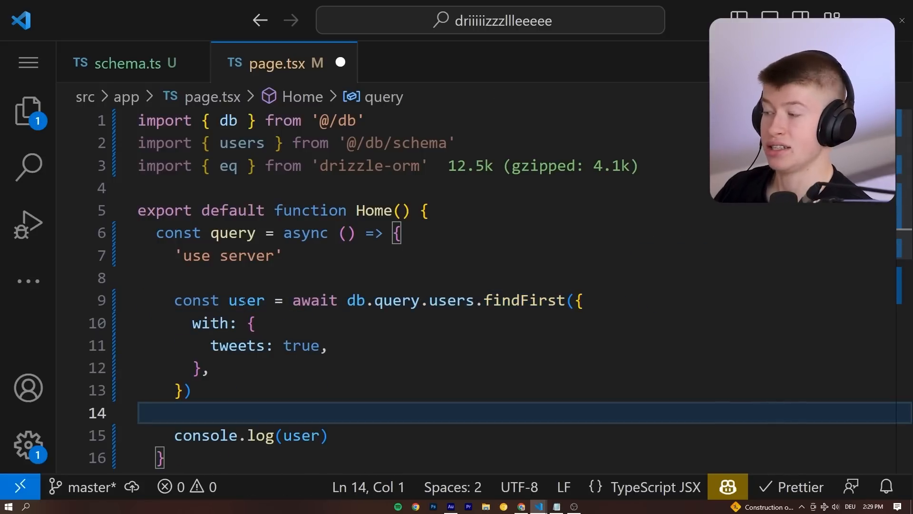
{"action": "mouse_move", "coordinate": [245, 299]}
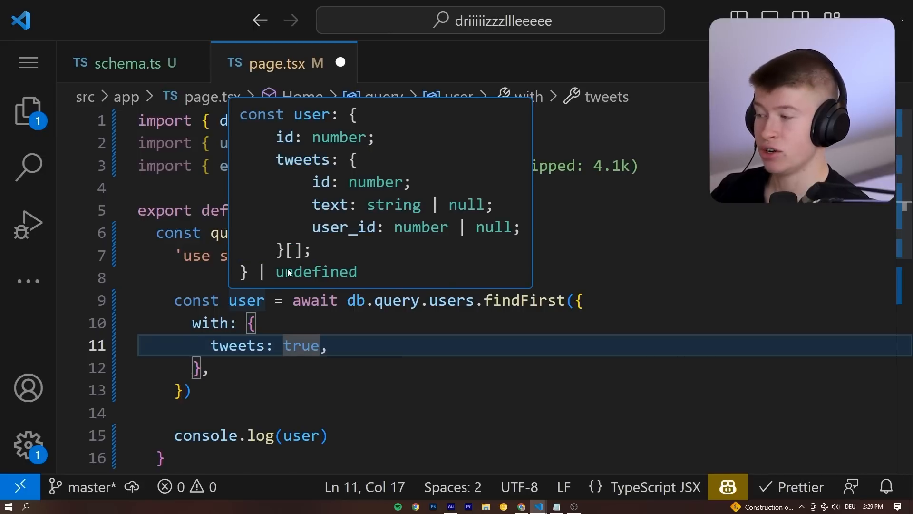
{"action": "double_click", "coordinate": [314, 271]}
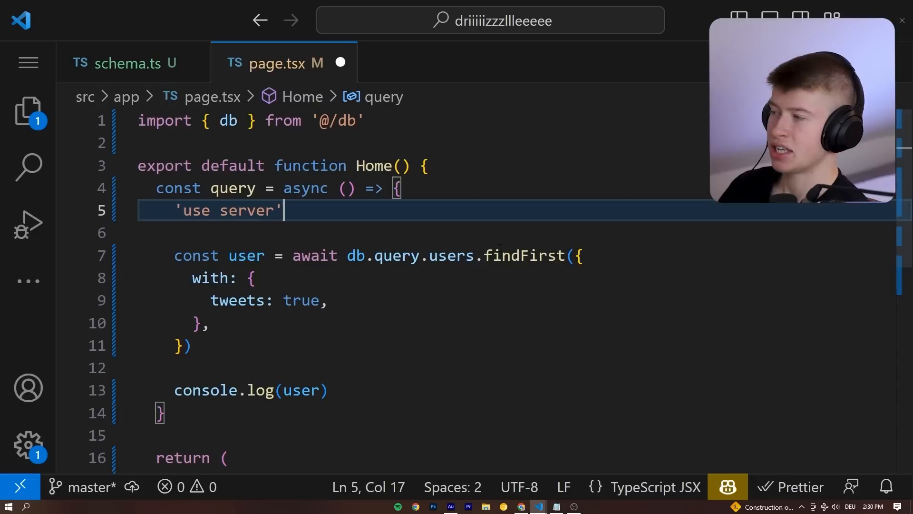
{"action": "scroll", "scroll_direction": "down", "scroll_amount": 3}
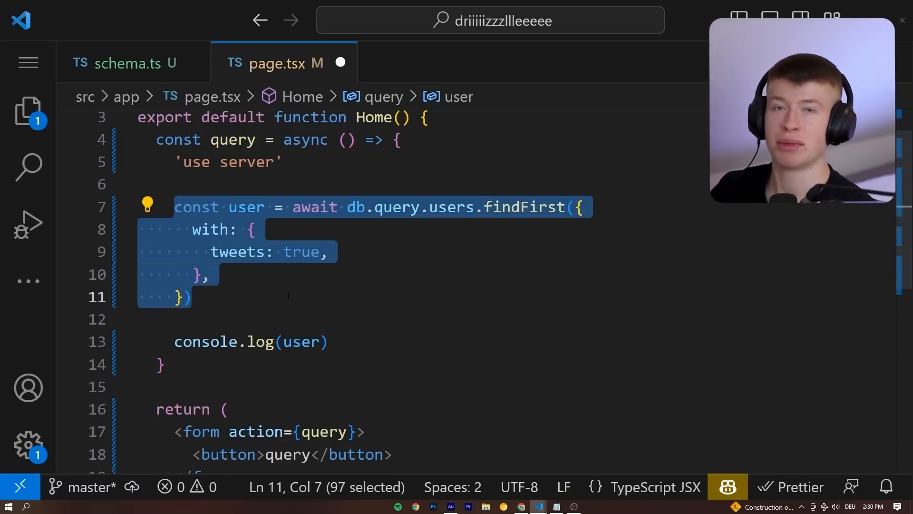
{"action": "left_click", "coordinate": [366, 320]}
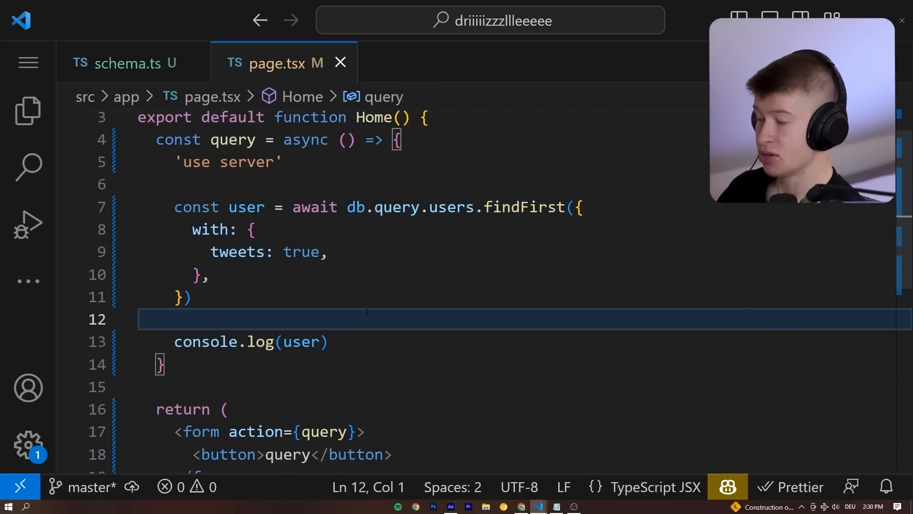